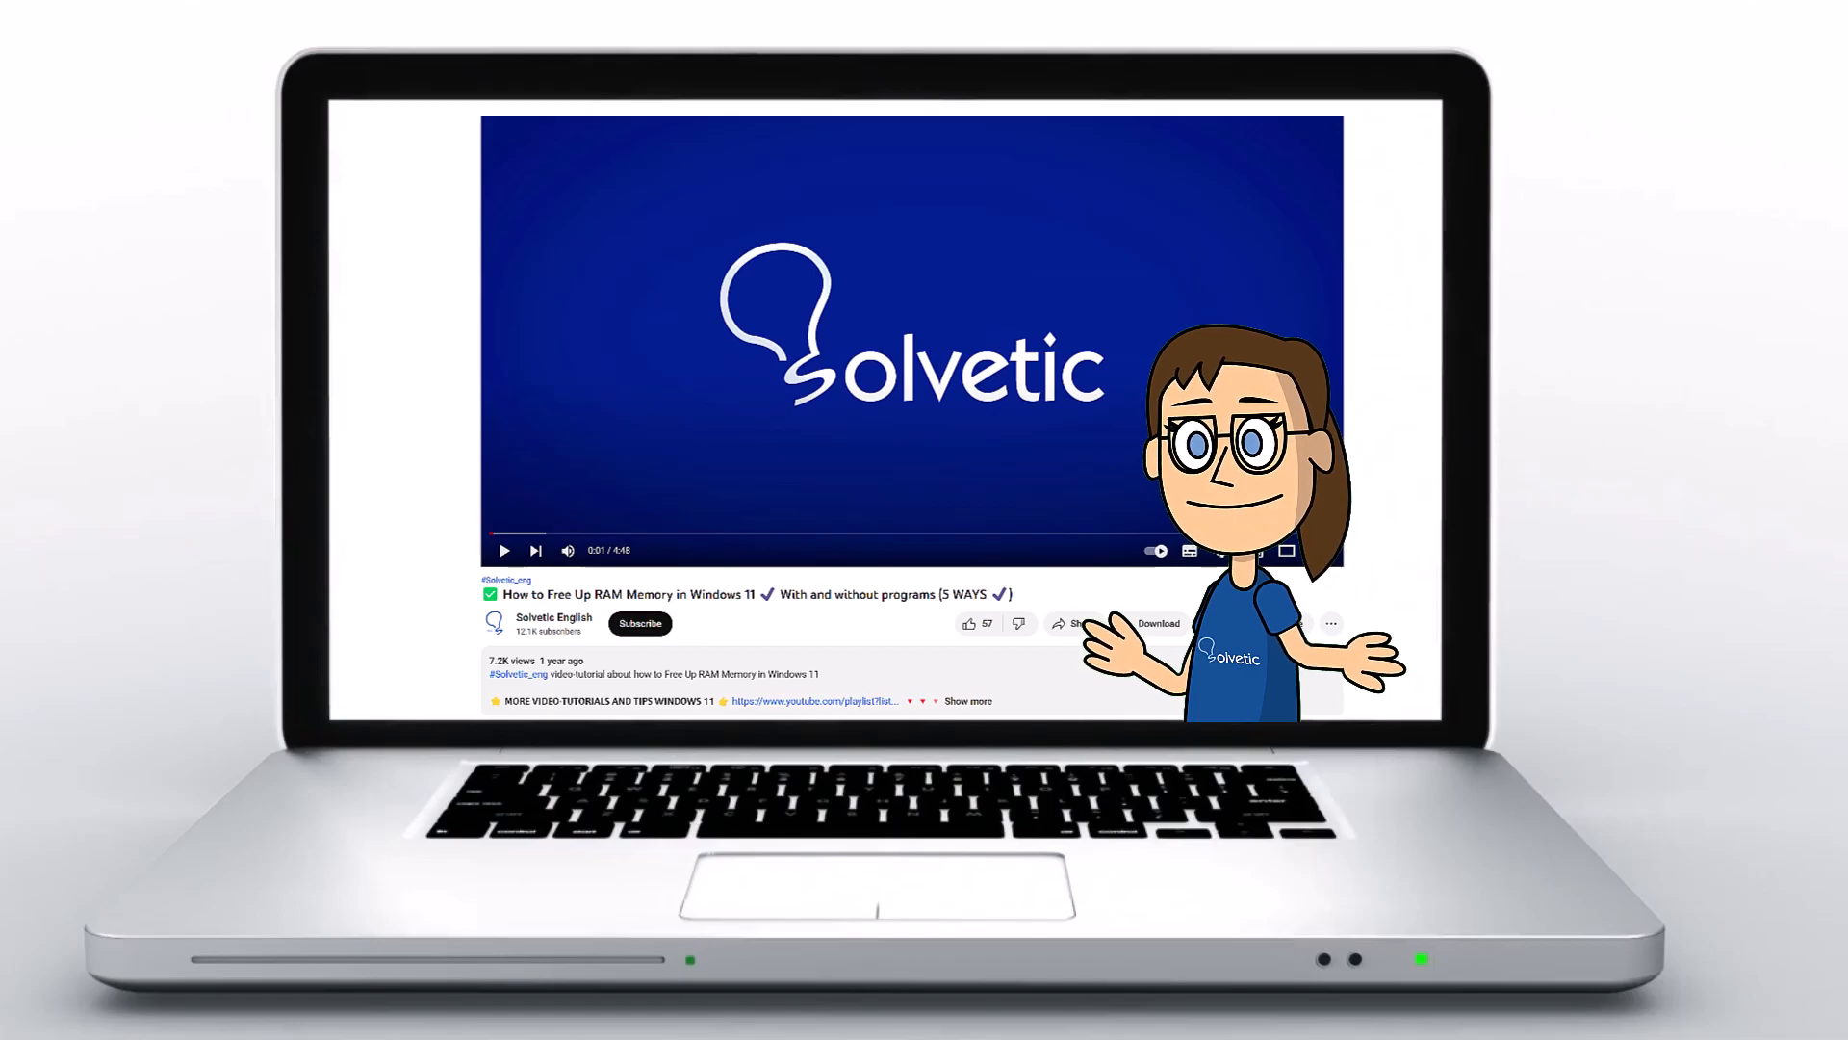
Search Start for 'power' and reach the Balanced plan's Edit Plan Settings page
left_click(966, 701)
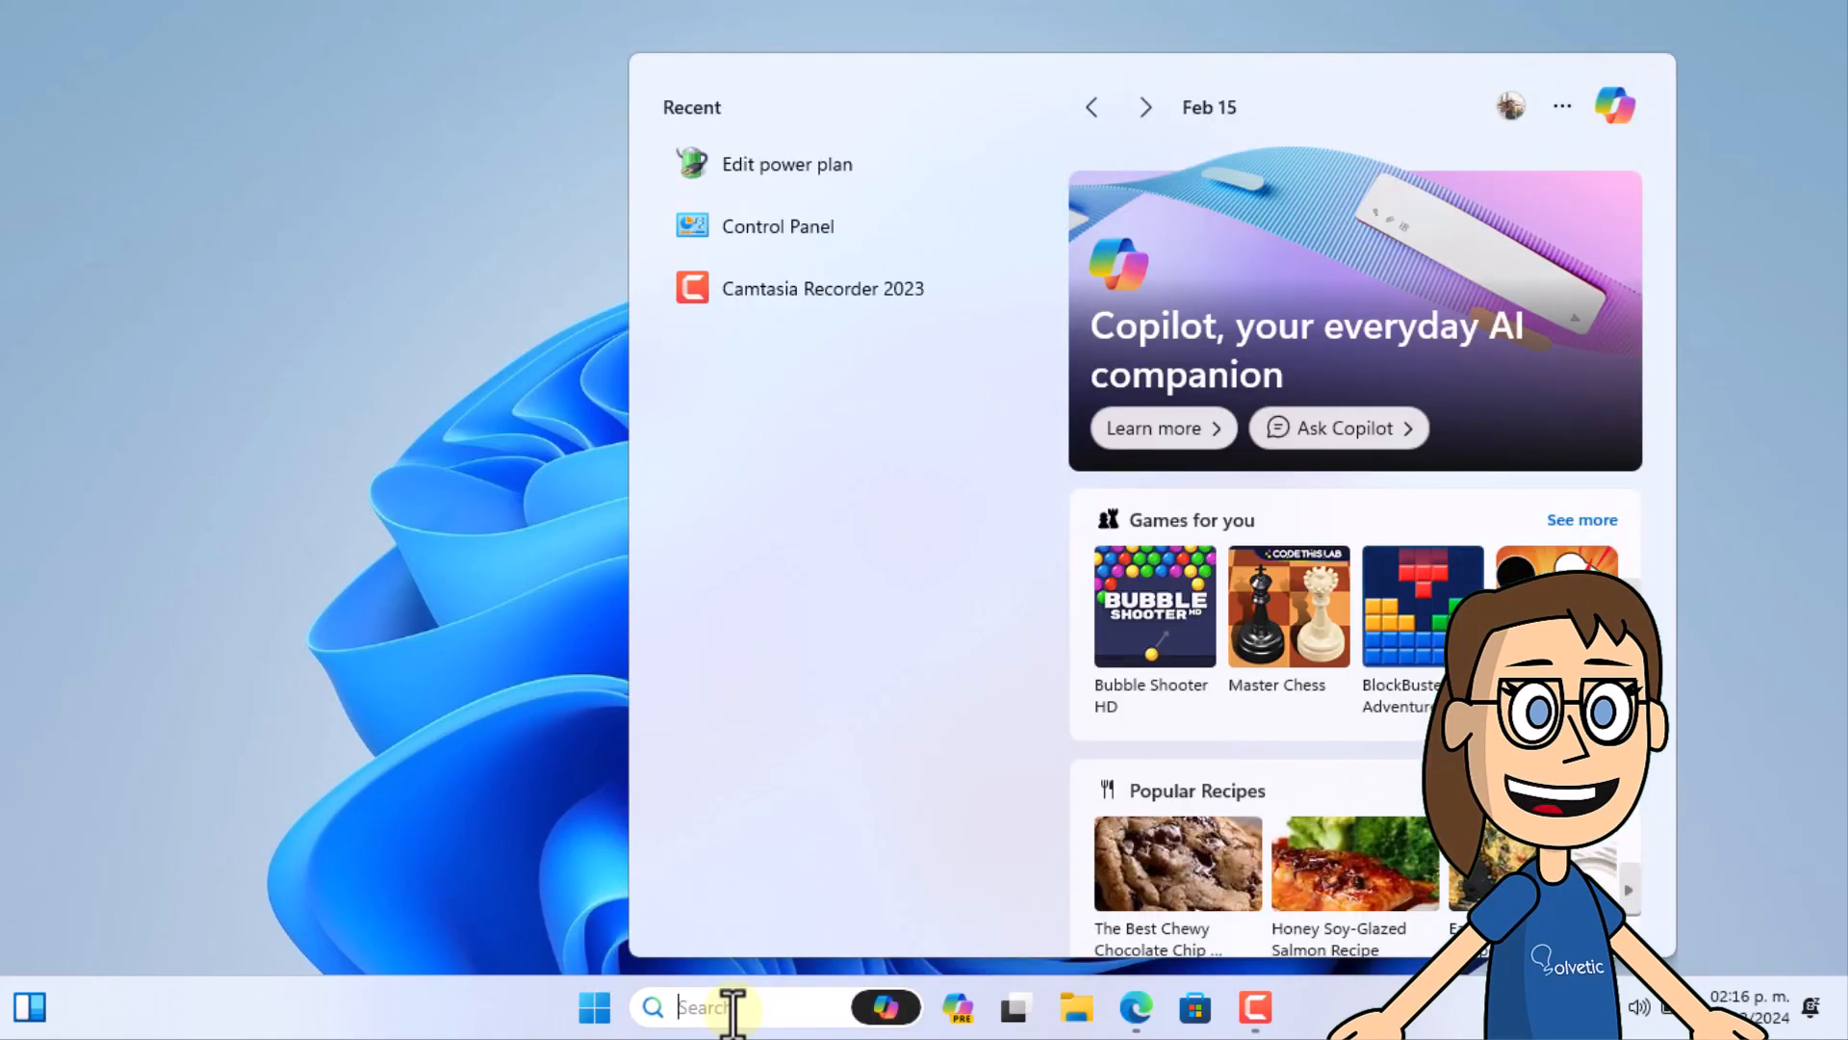
type("power")
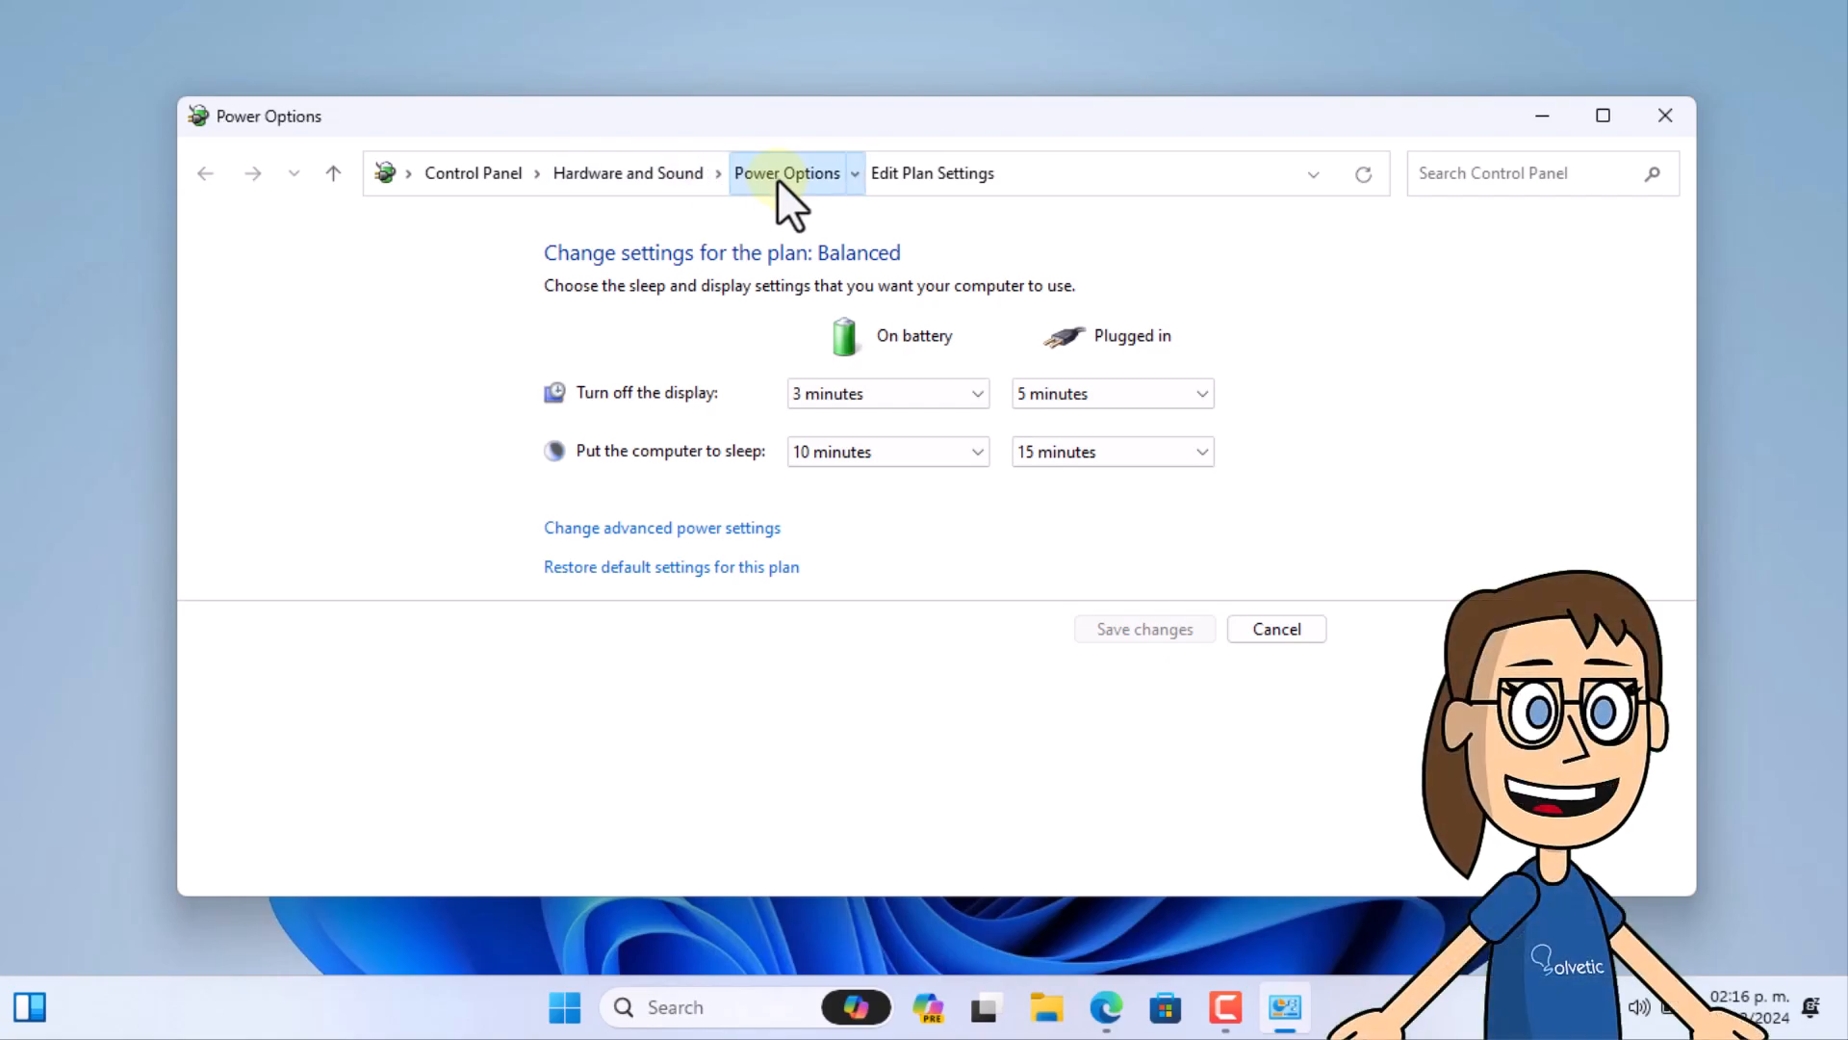
In Power Options lid settings, set 'When I close the lid' to Sleep for battery and plugged in
left_click(786, 173)
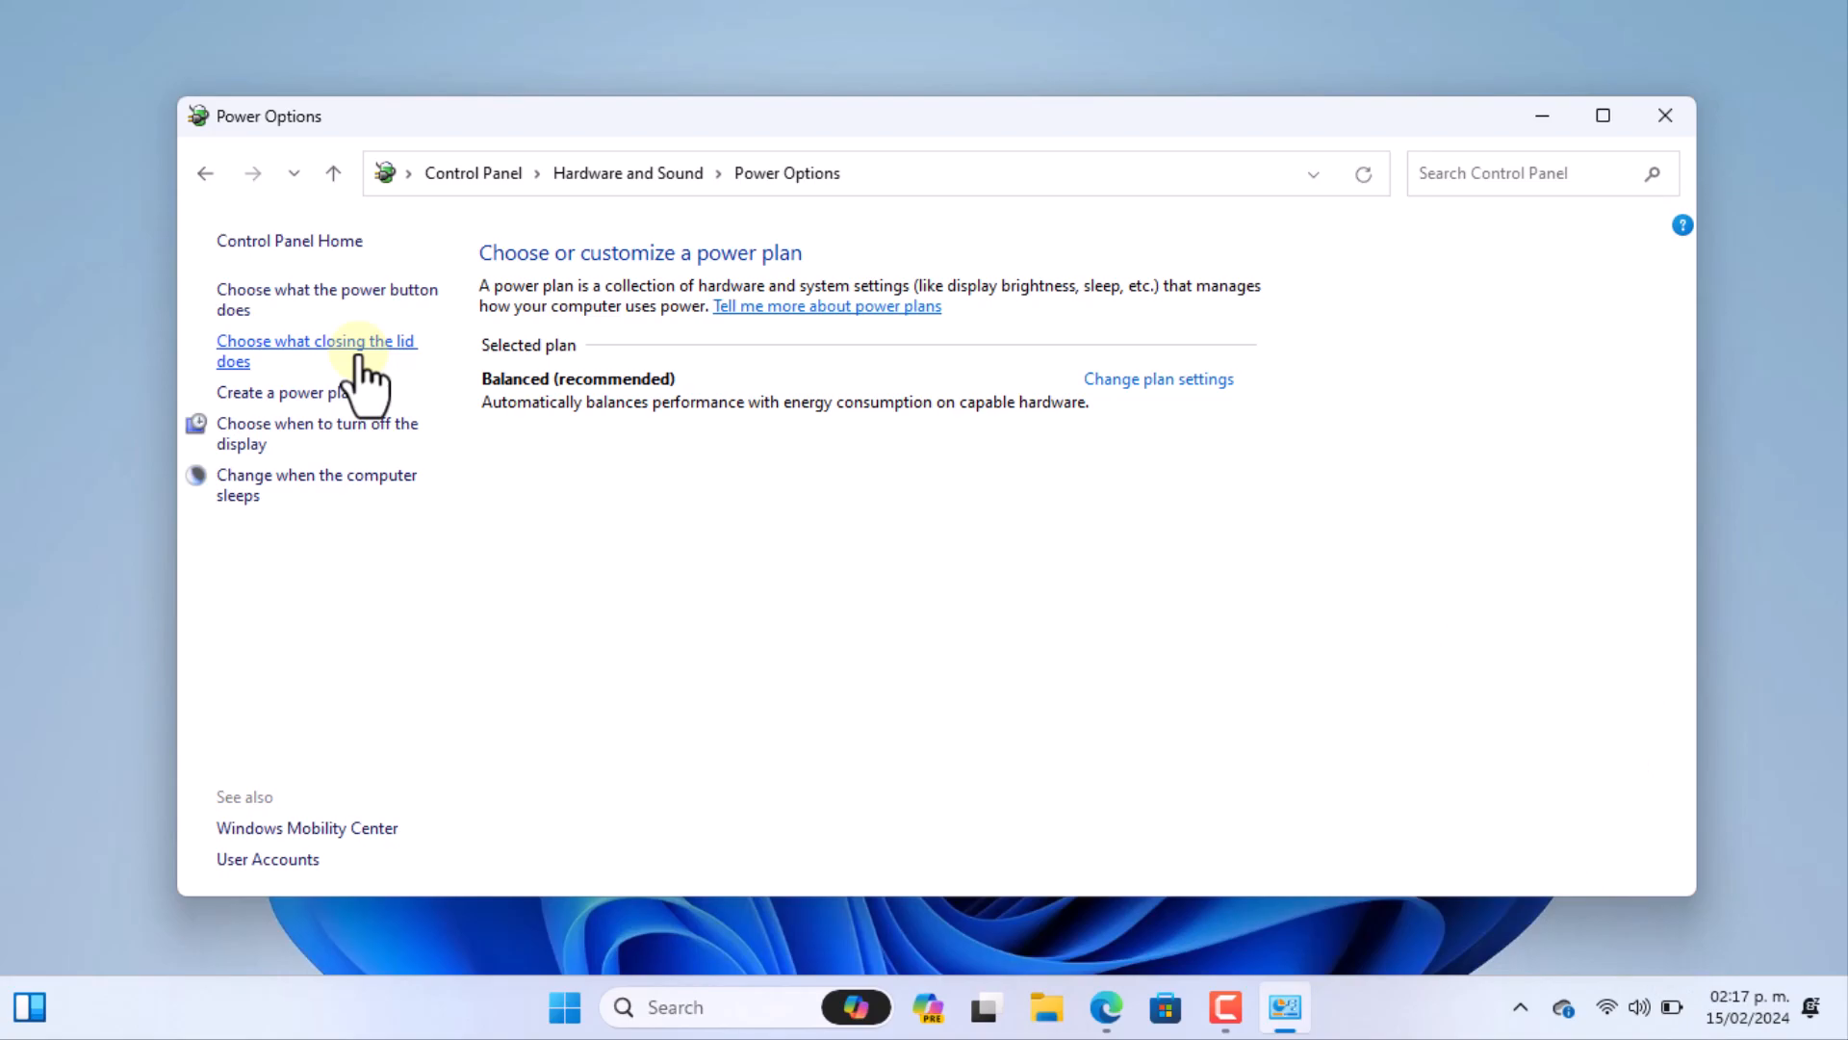
left_click(318, 350)
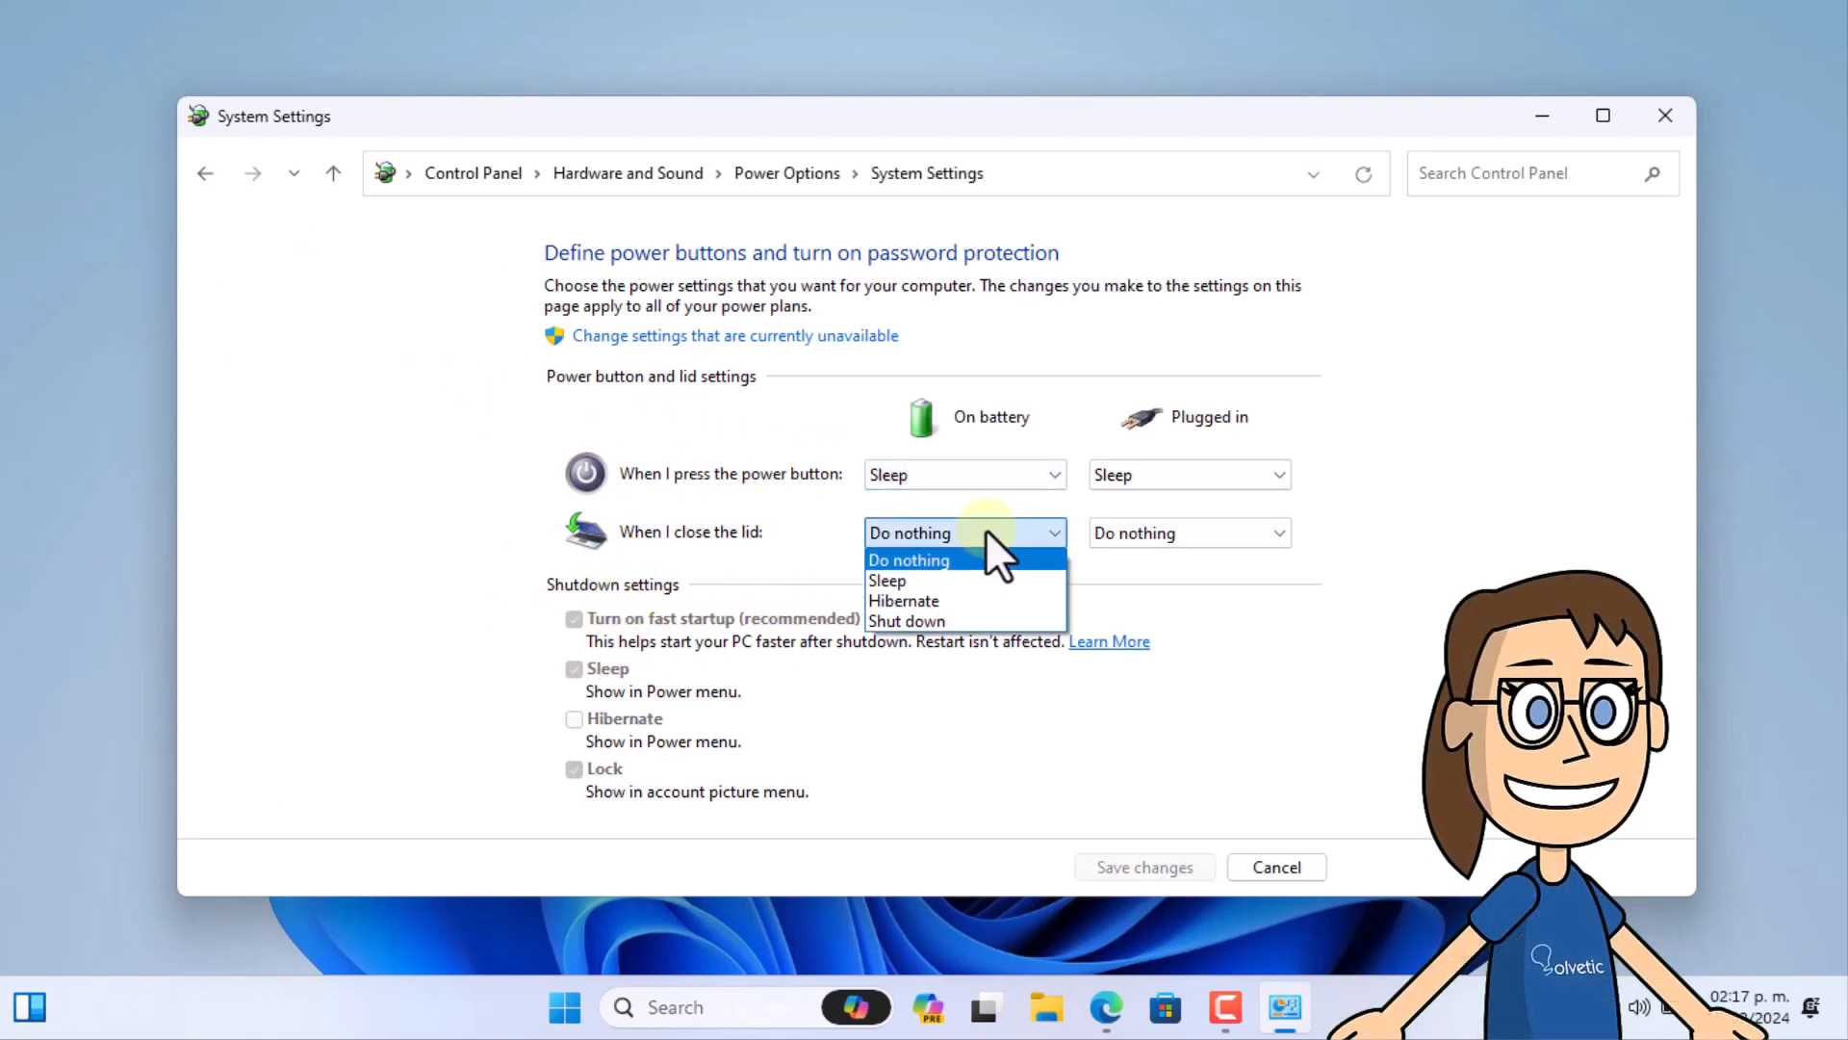
left_click(887, 580)
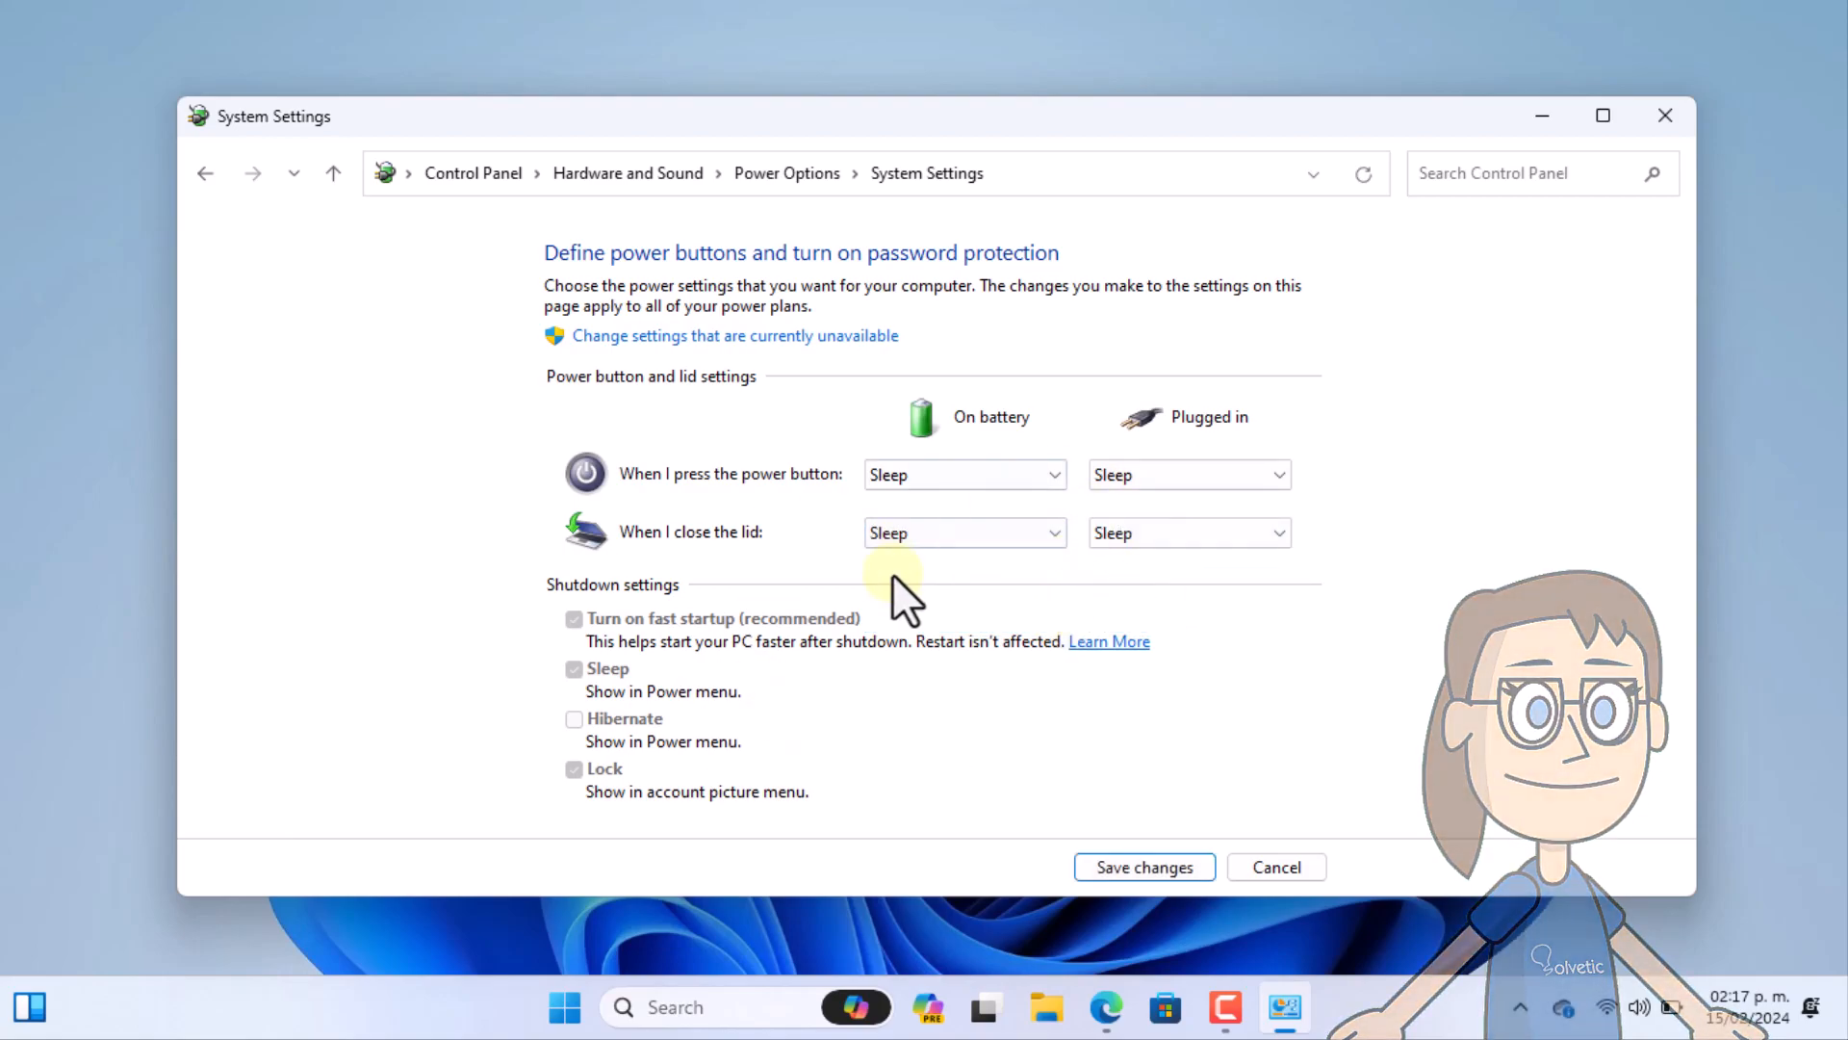
mouse_move(1143, 896)
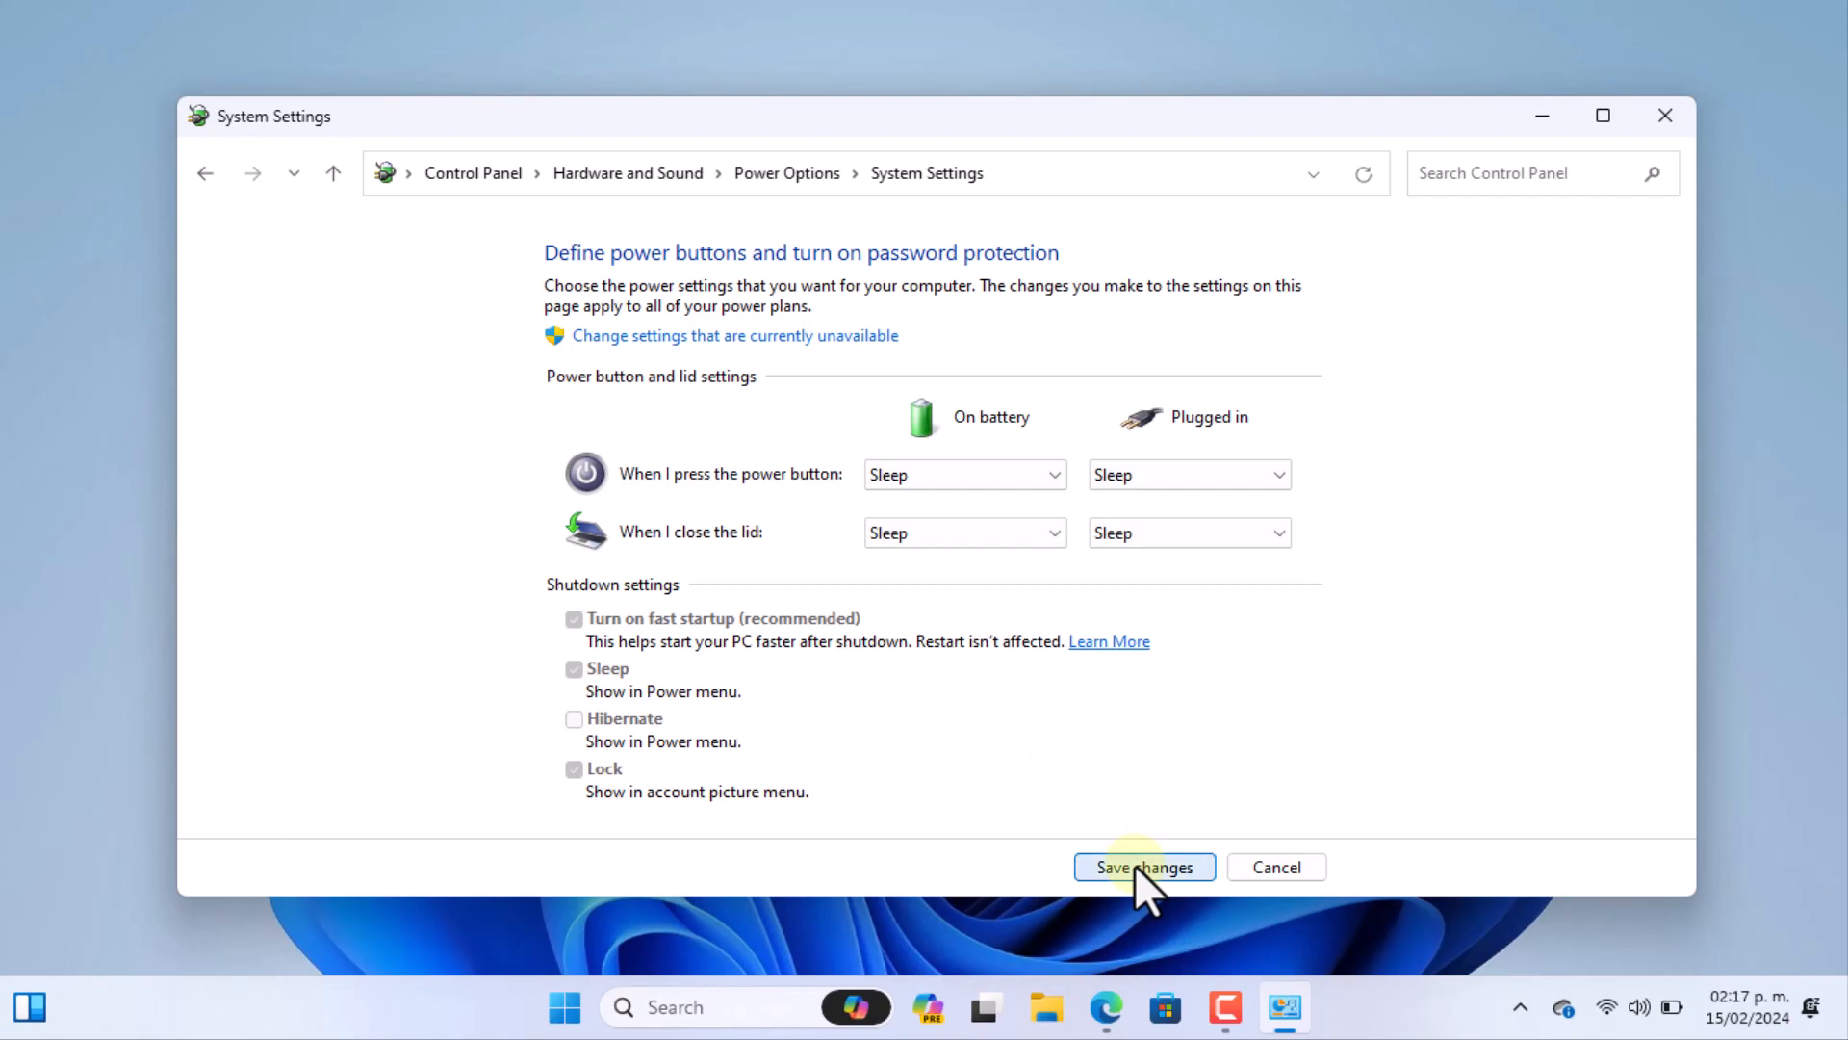
Save the lid-close changes and close Control Panel back to the desktop
left_click(1143, 866)
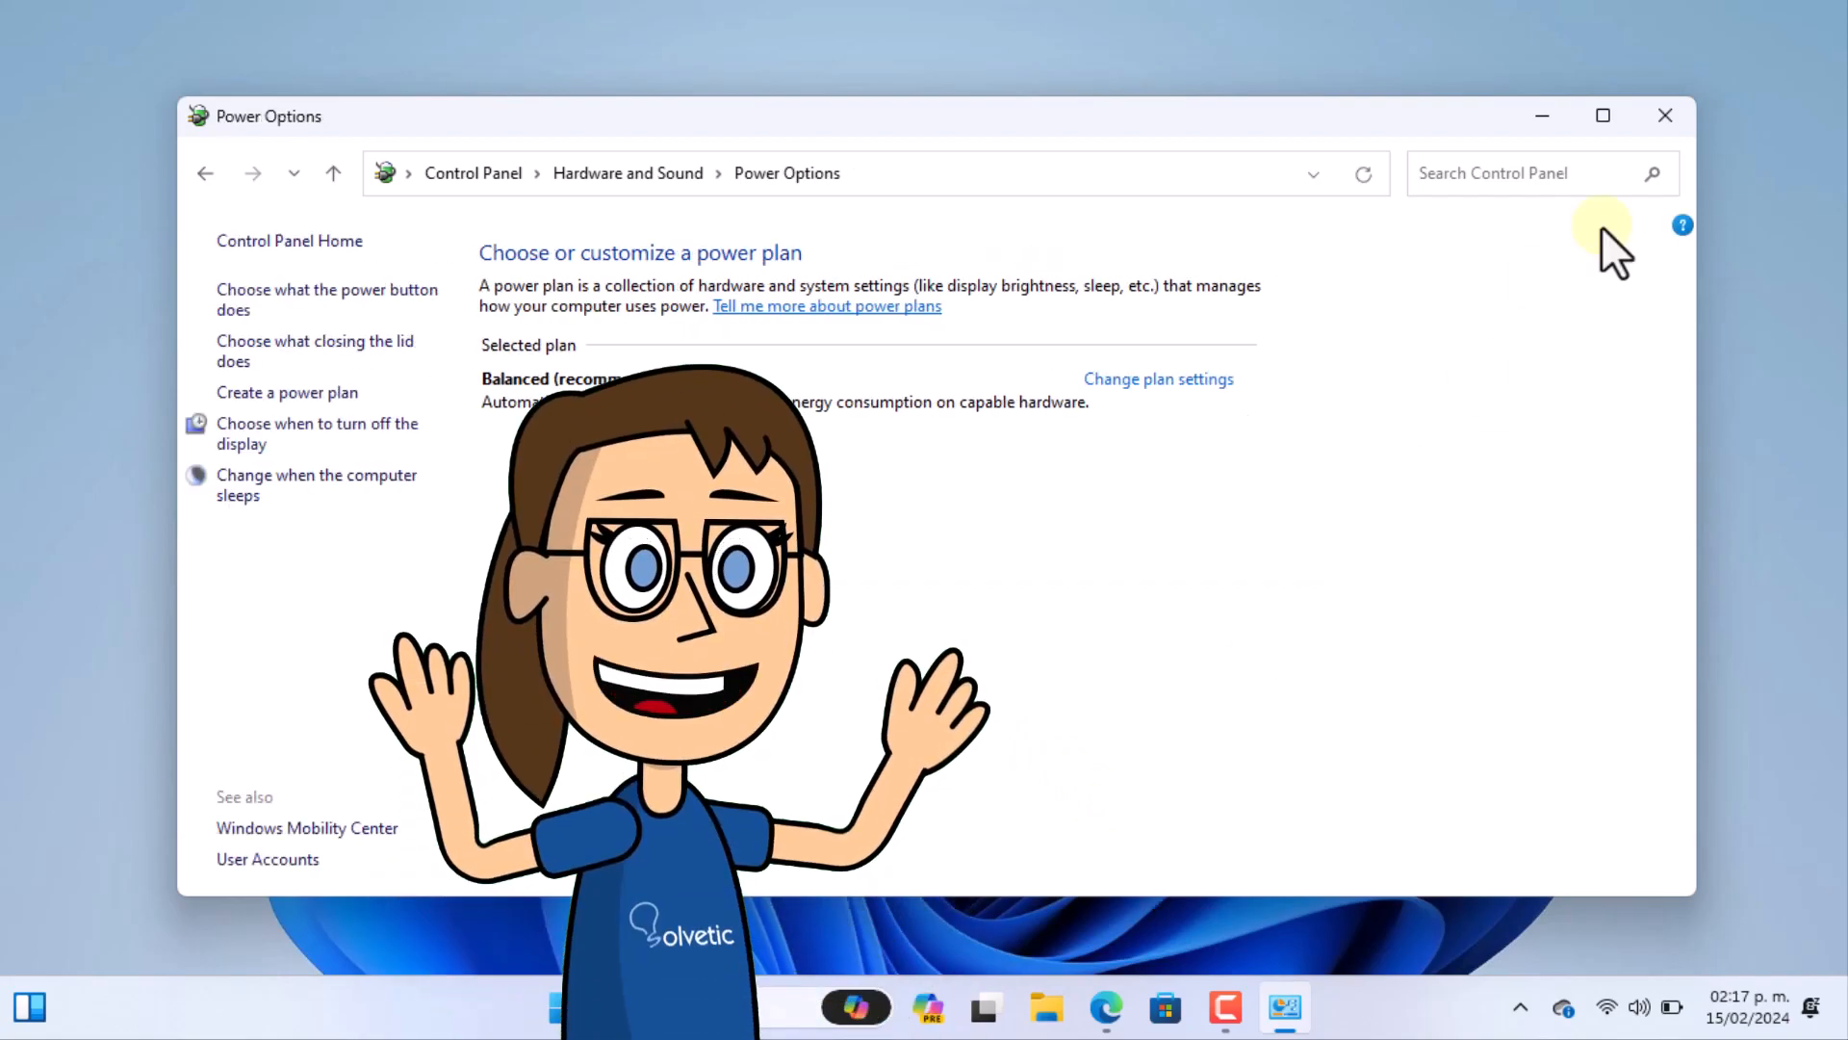
left_click(1665, 116)
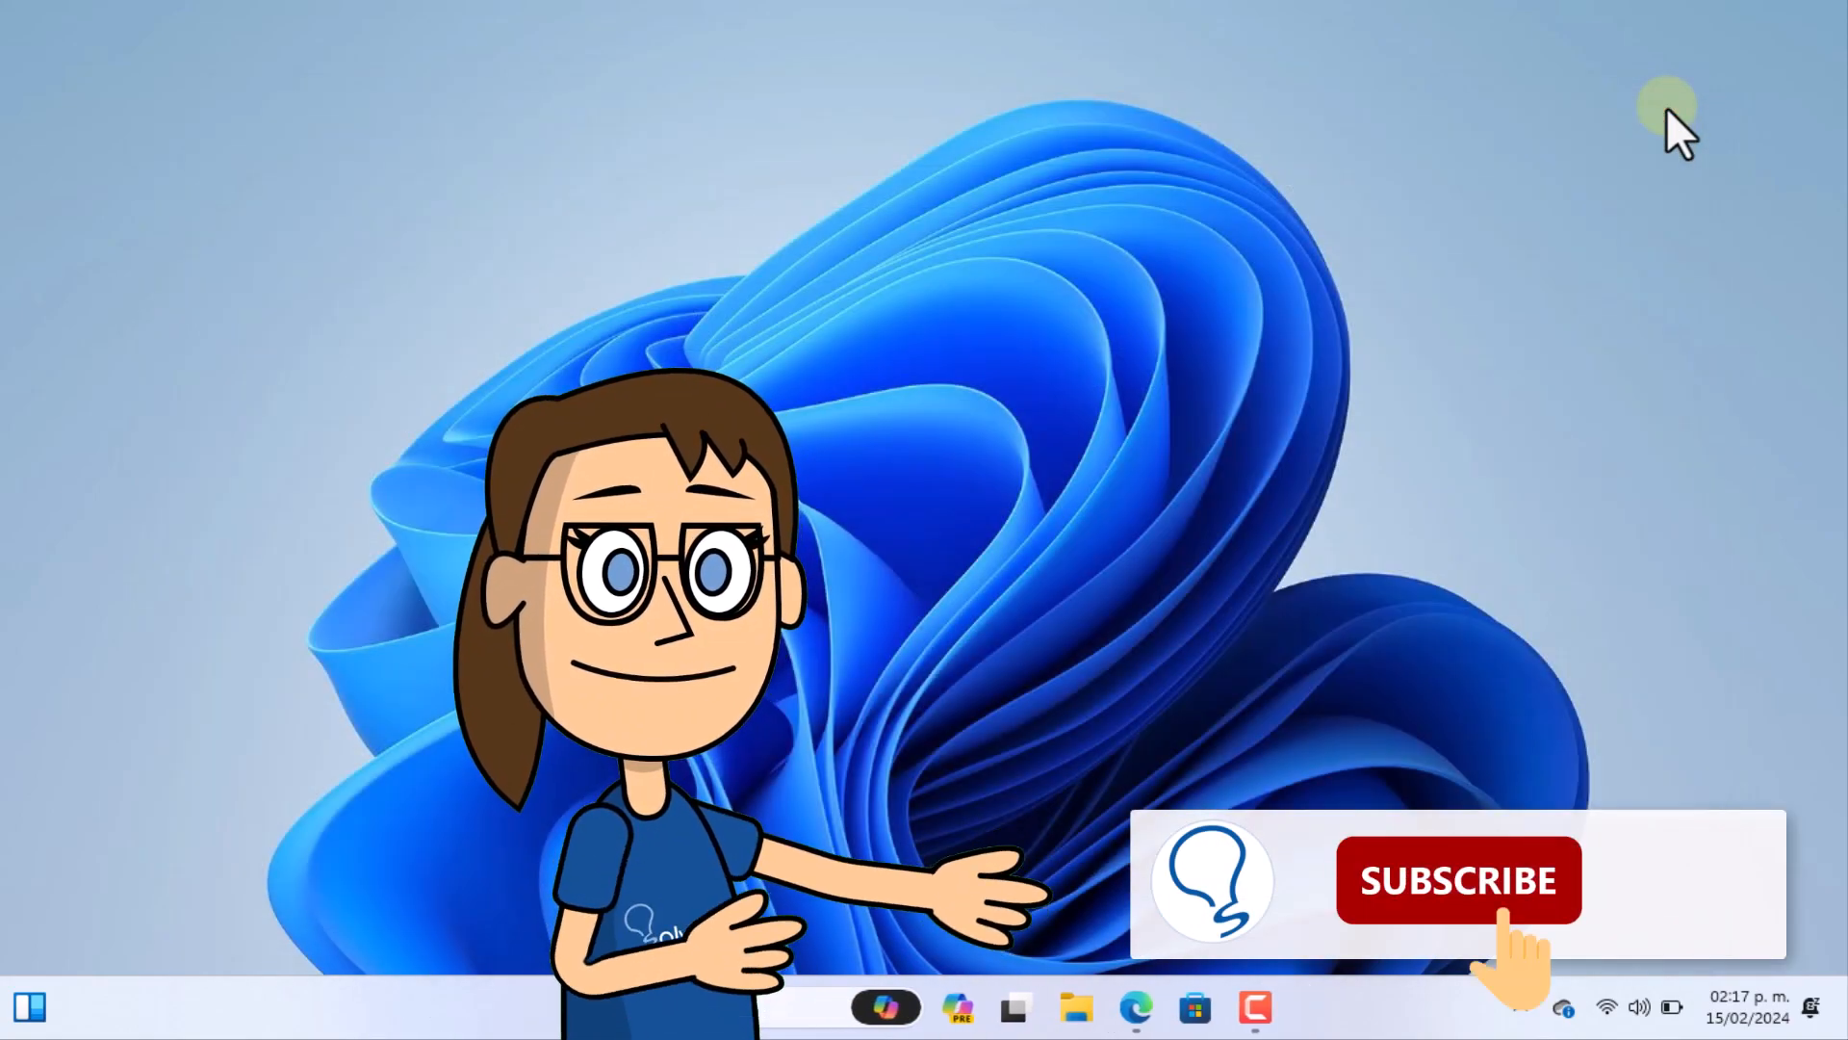
left_click(1460, 882)
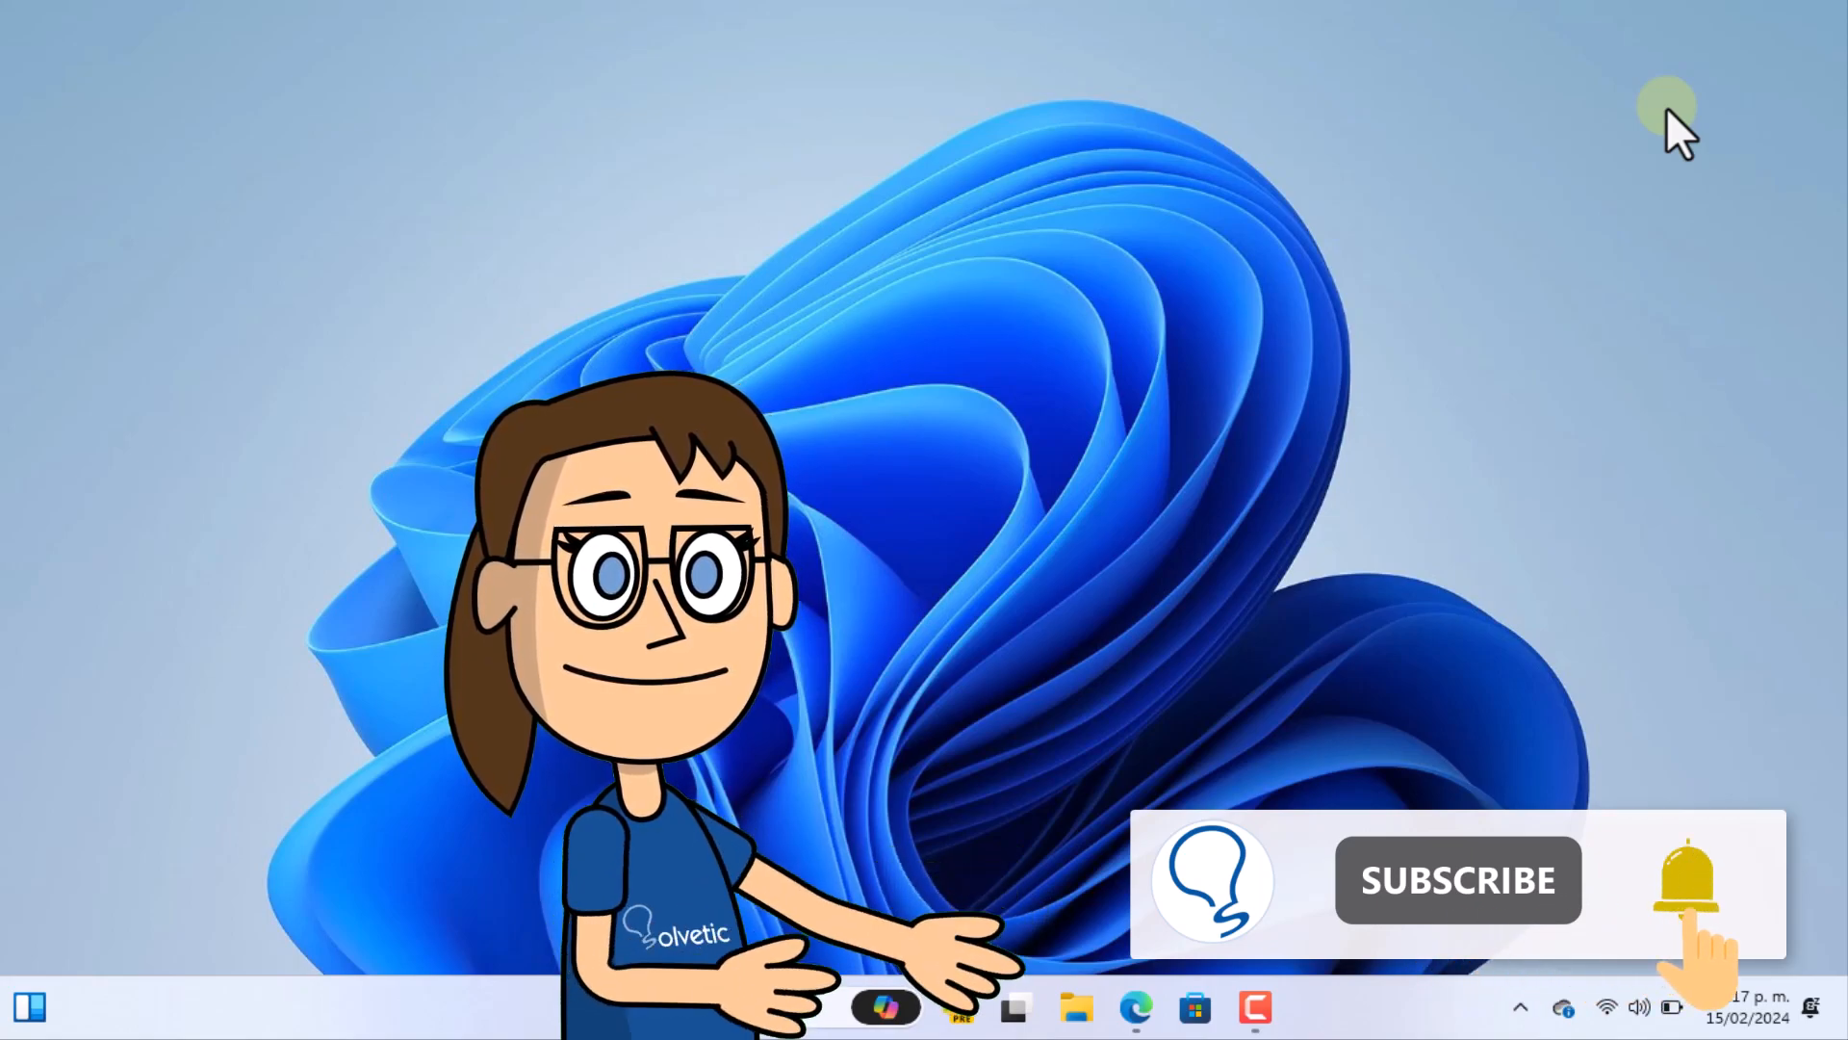